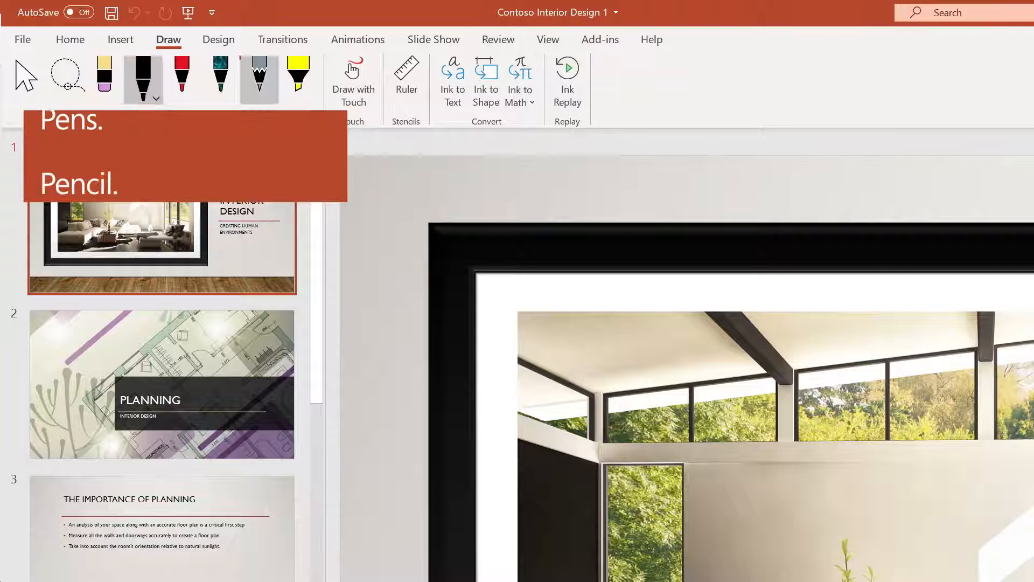
# - With the red pen, circle 'floor plan' on slide 3, note '2 options!', and sketch a rectangle on slide 4
pyautogui.click(296, 76)
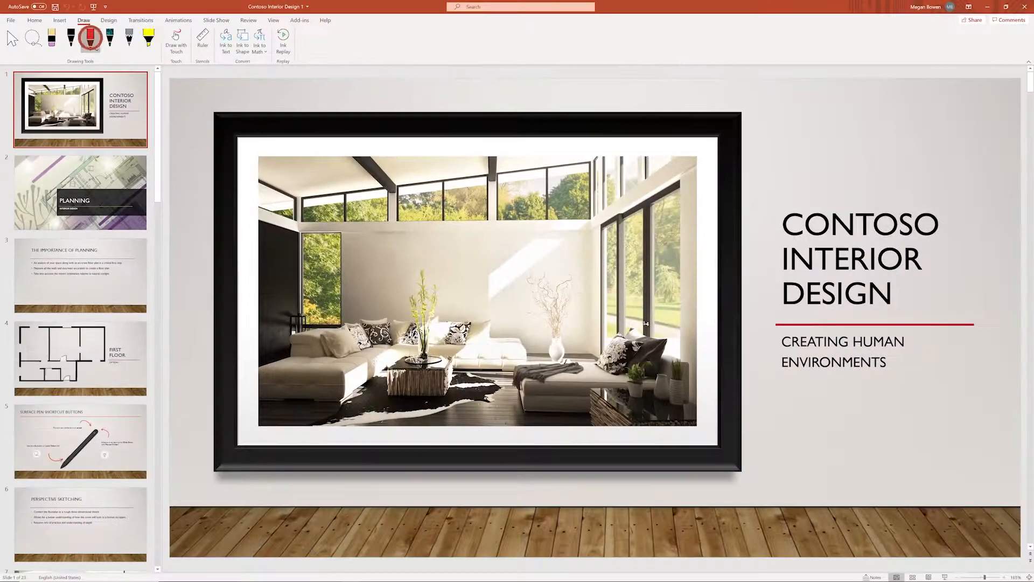
pyautogui.click(80, 275)
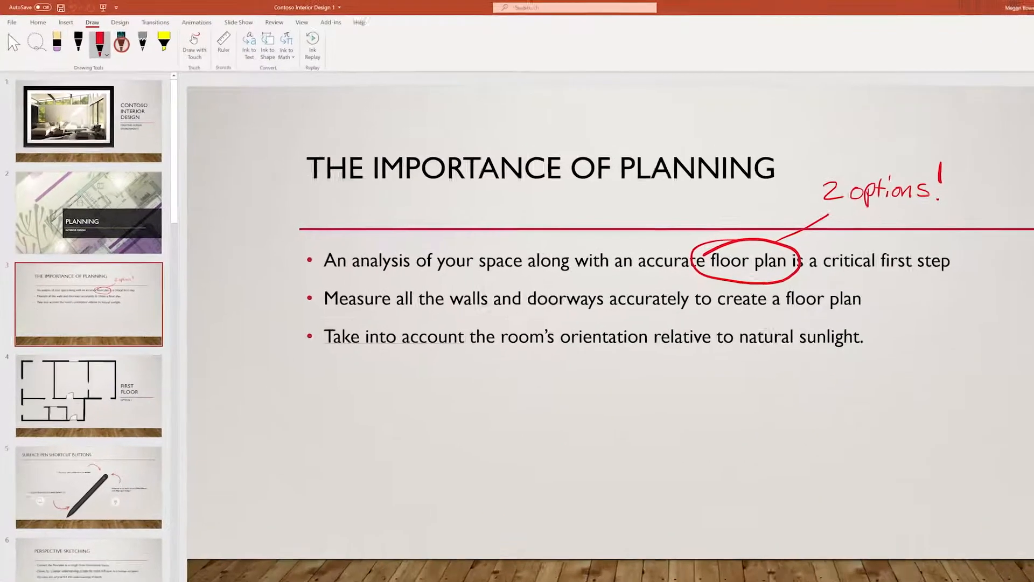
pyautogui.click(237, 81)
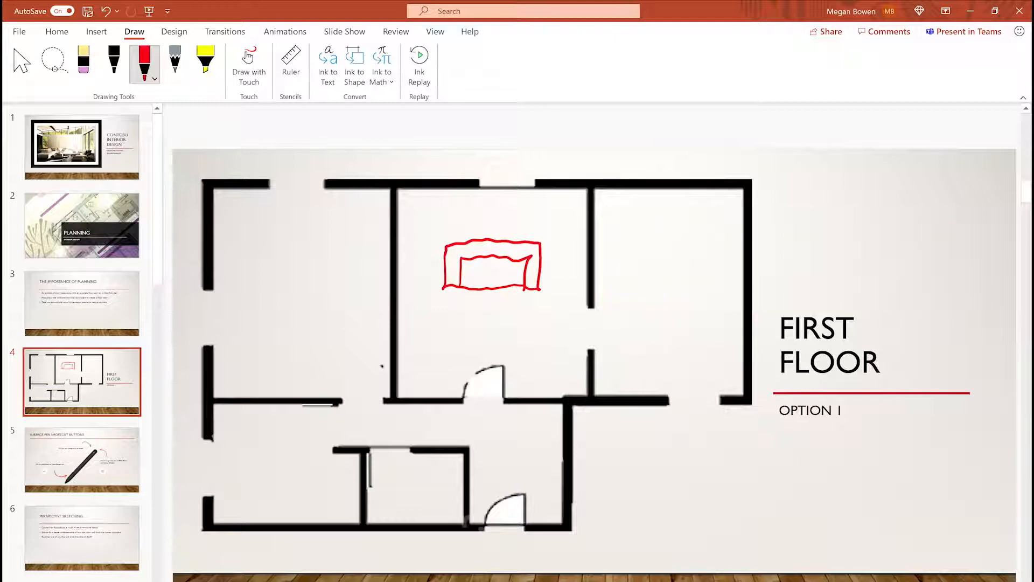
# - Draw a ruler-straight red line across the floor plan and handwrite '60 ft.' above it
pyautogui.click(290, 59)
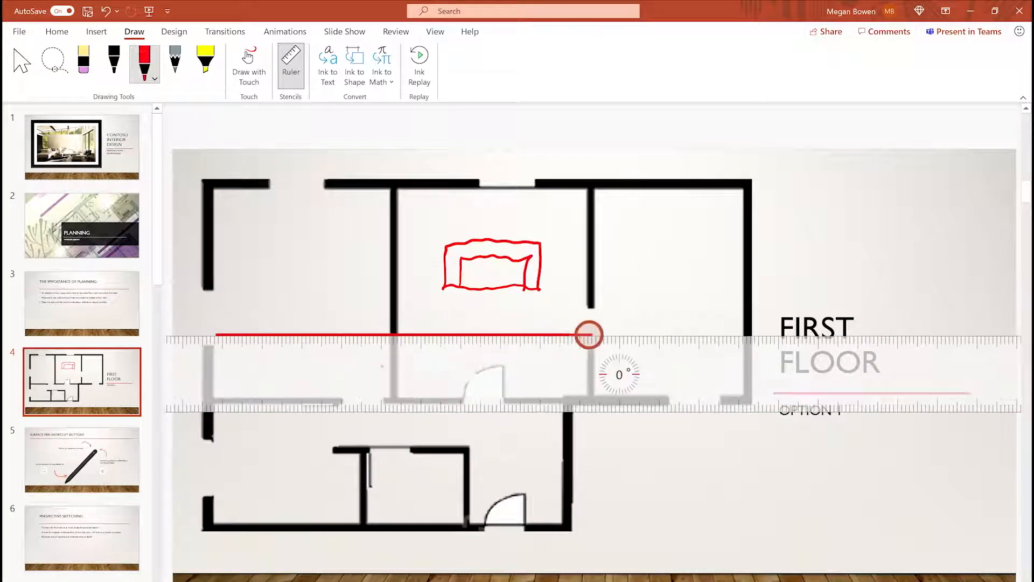
pyautogui.click(289, 59)
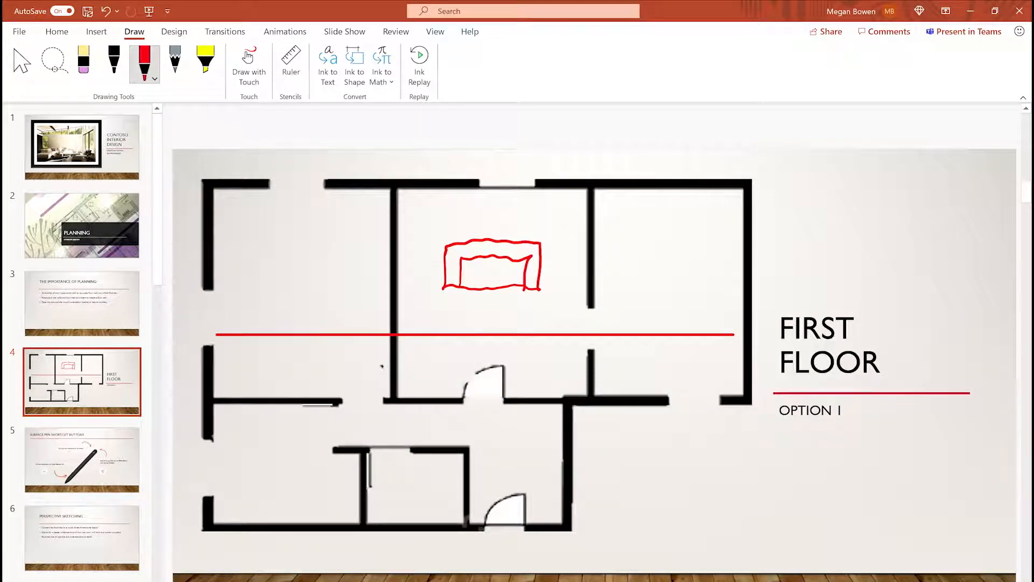
pyautogui.moveTo(624, 320); pyautogui.dragTo(696, 330)
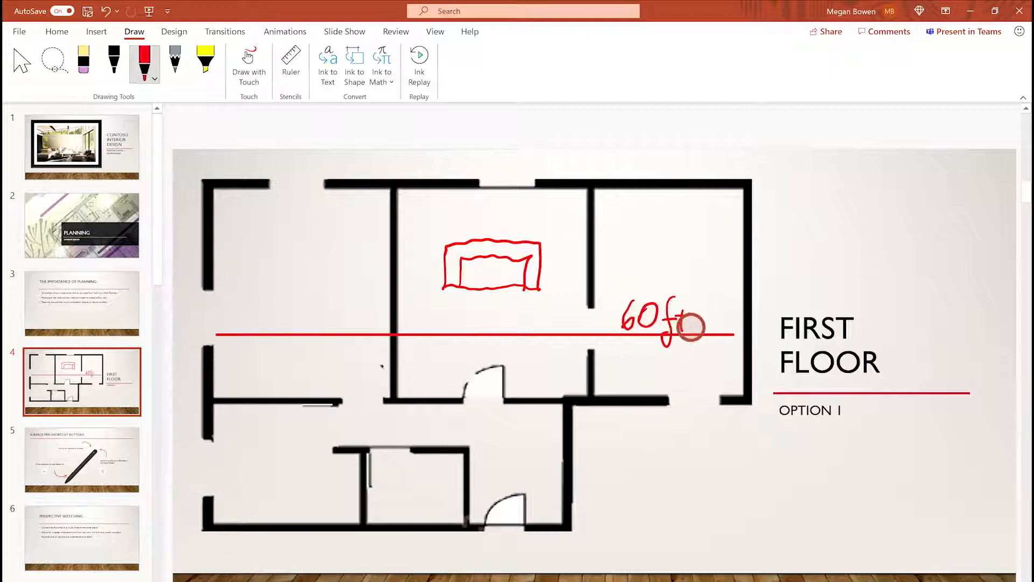
pyautogui.click(53, 60)
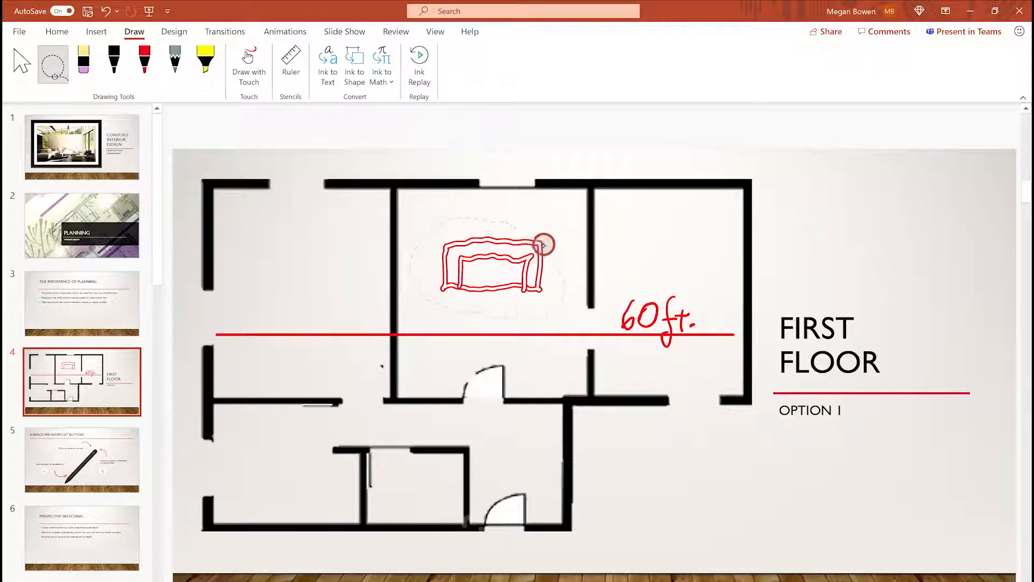
# - Lasso the rectangle sketch, move it into the top-right room, and convert it to a clean shape
pyautogui.click(491, 267)
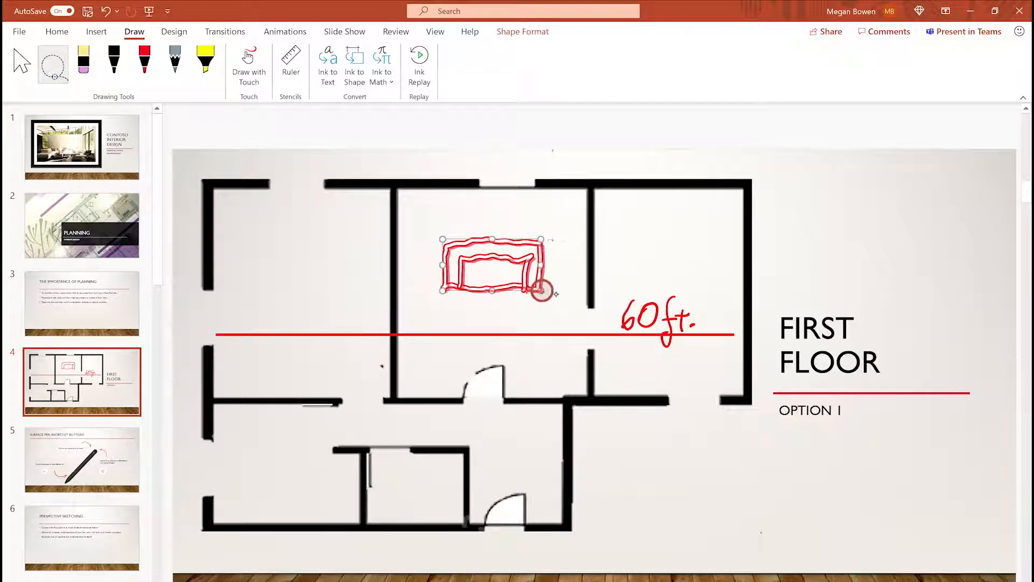
pyautogui.moveTo(491, 267); pyautogui.dragTo(687, 217)
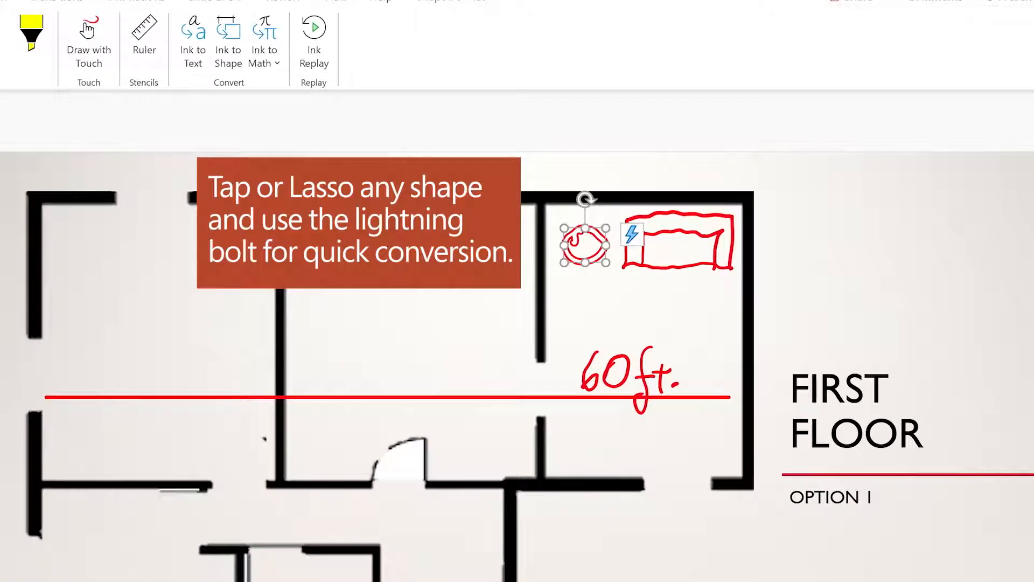
pyautogui.click(631, 235)
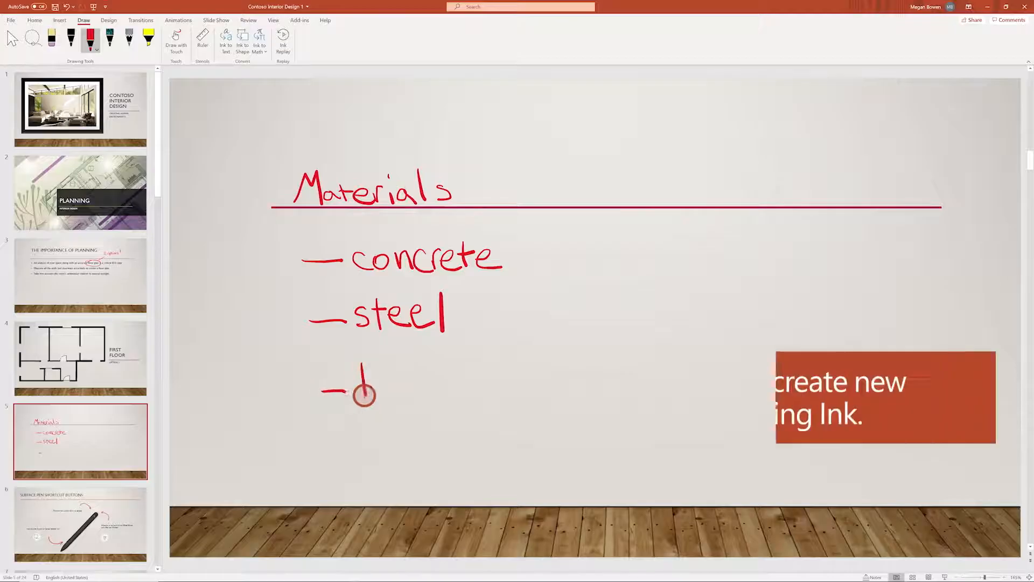
# - Add 'bamboo', convert the handwritten Materials list to typed text, and apply a Design Ideas layout
pyautogui.moveTo(360, 389); pyautogui.dragTo(462, 379)
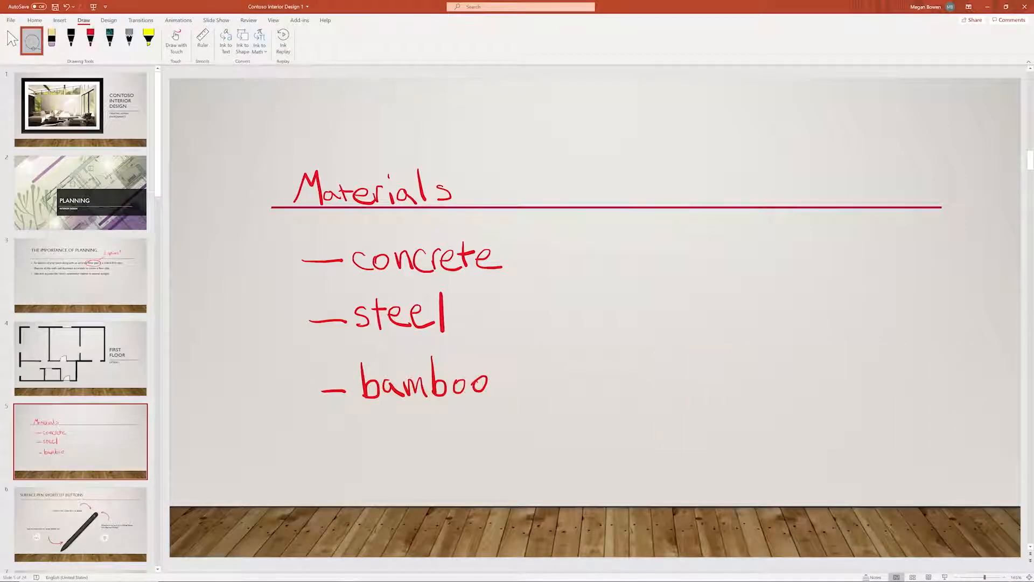
pyautogui.click(402, 310)
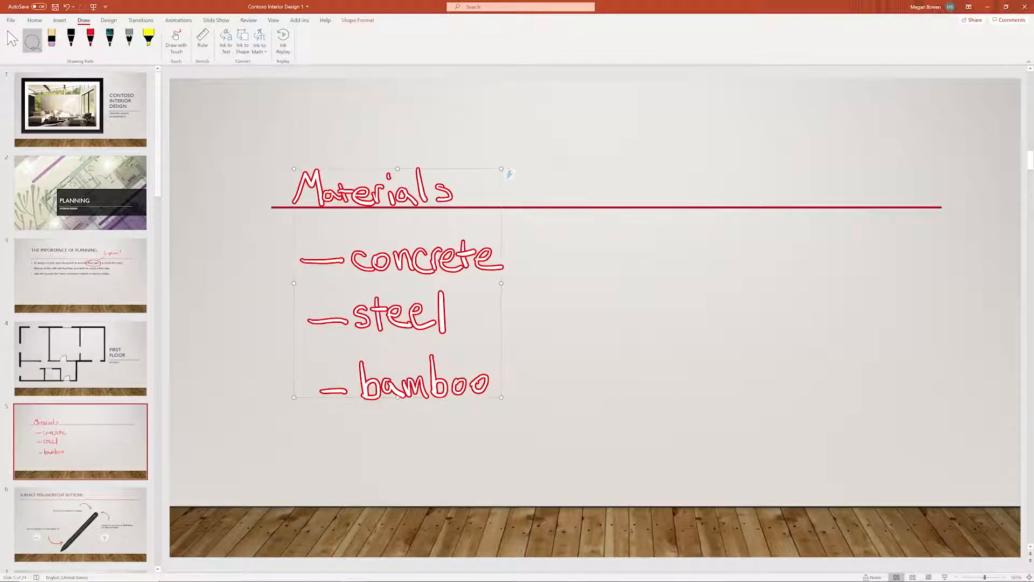
pyautogui.click(225, 41)
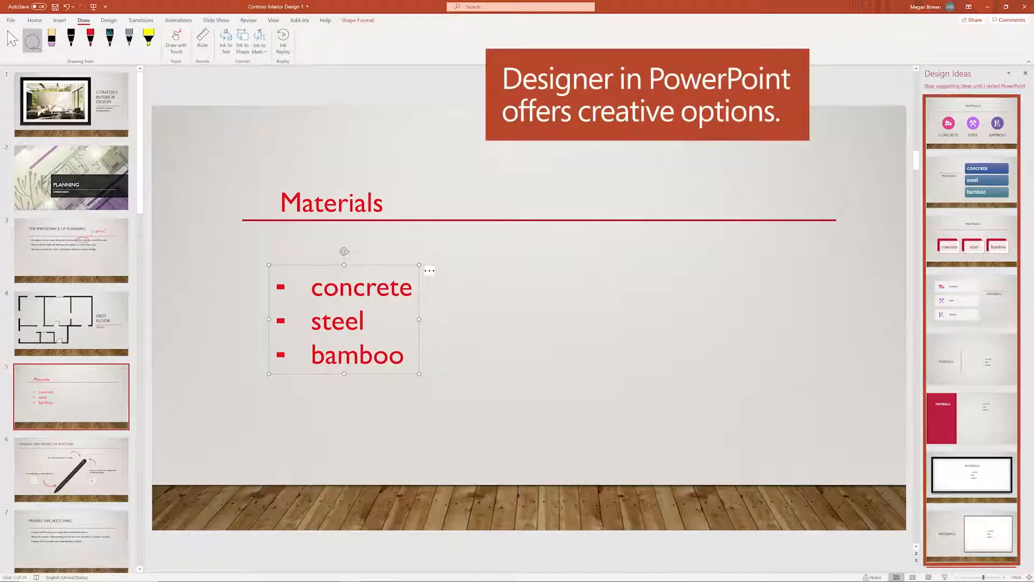
pyautogui.click(971, 124)
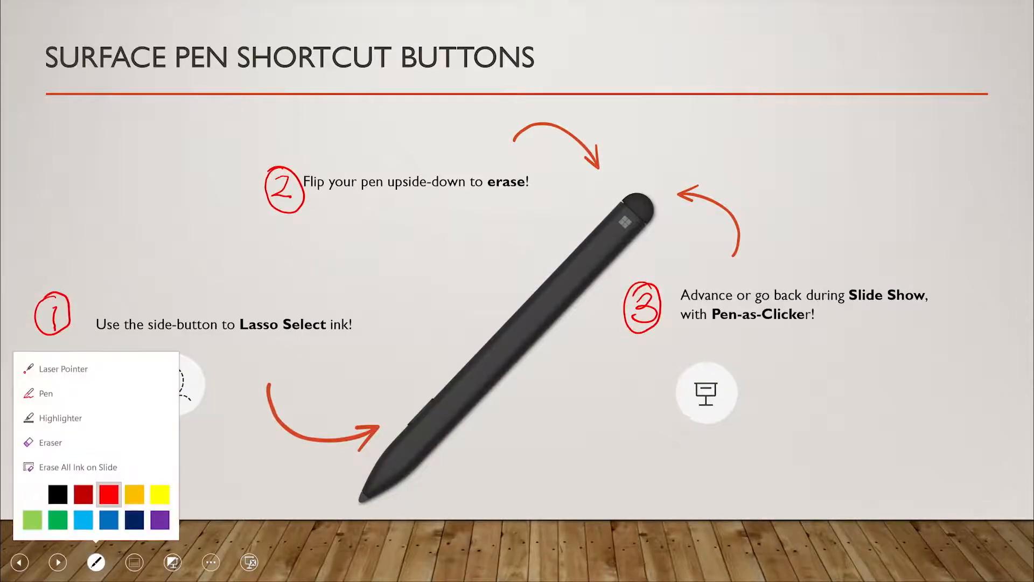
# - End the slide show of slide 6 and return to Normal editing view
pyautogui.click(65, 369)
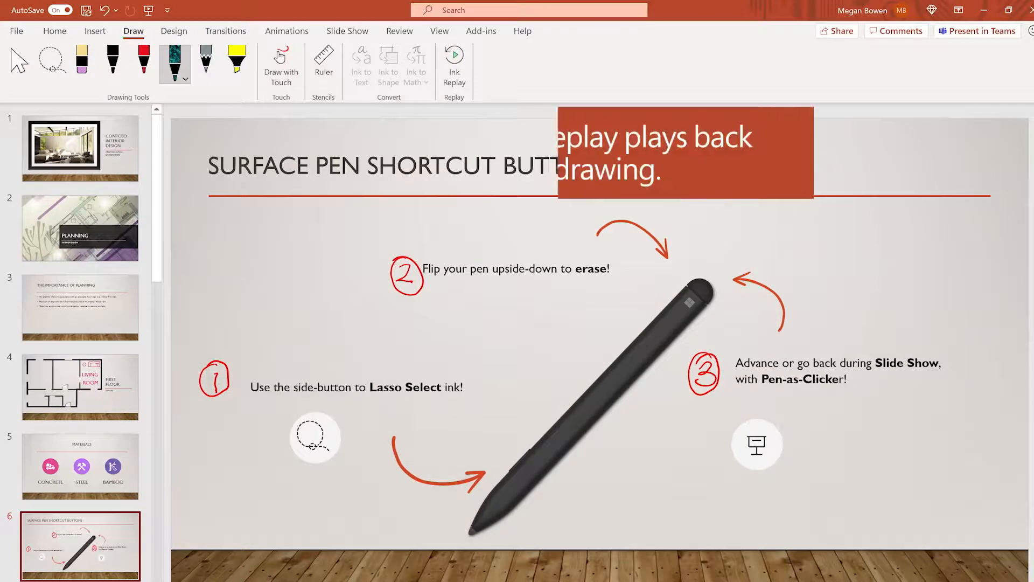
# - Replay slide 6's ink, then give the circled '1' a Replay animation
pyautogui.click(454, 65)
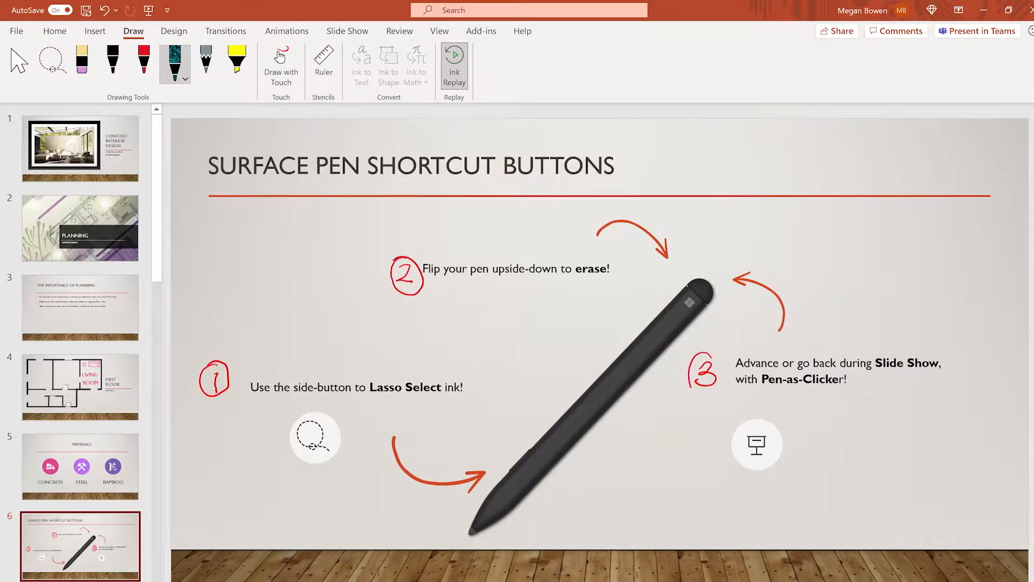
pyautogui.click(286, 31)
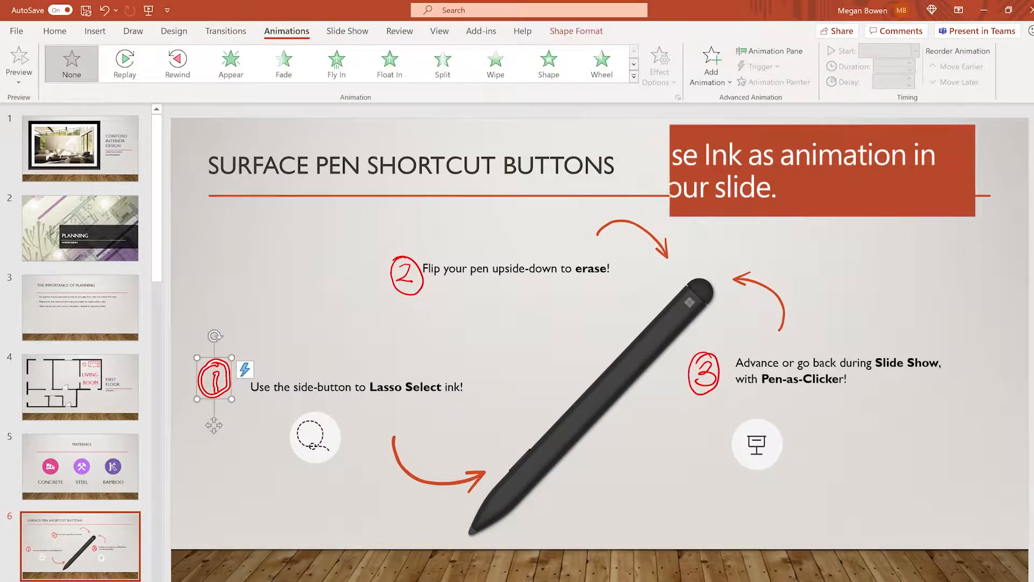
pyautogui.click(124, 59)
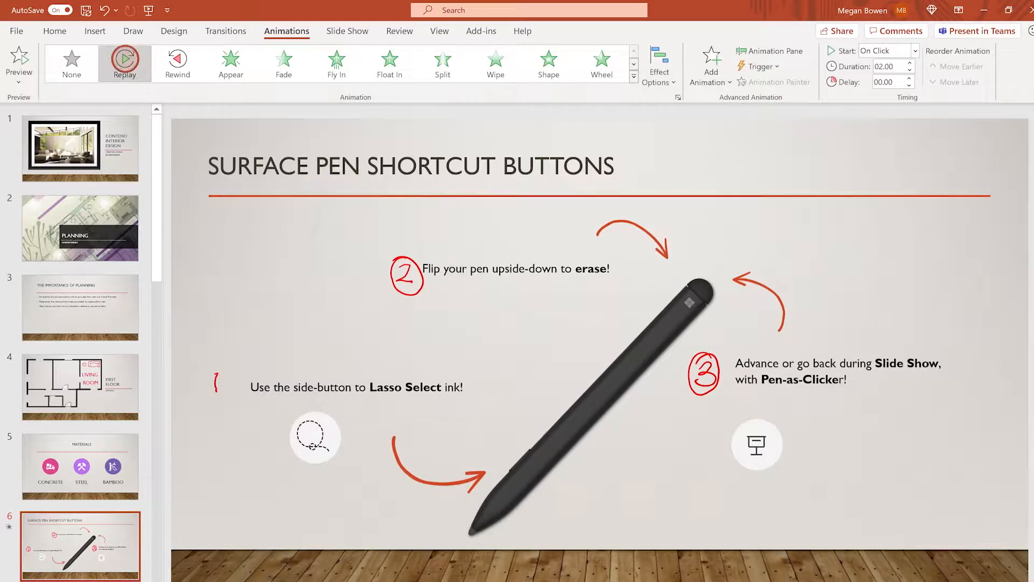